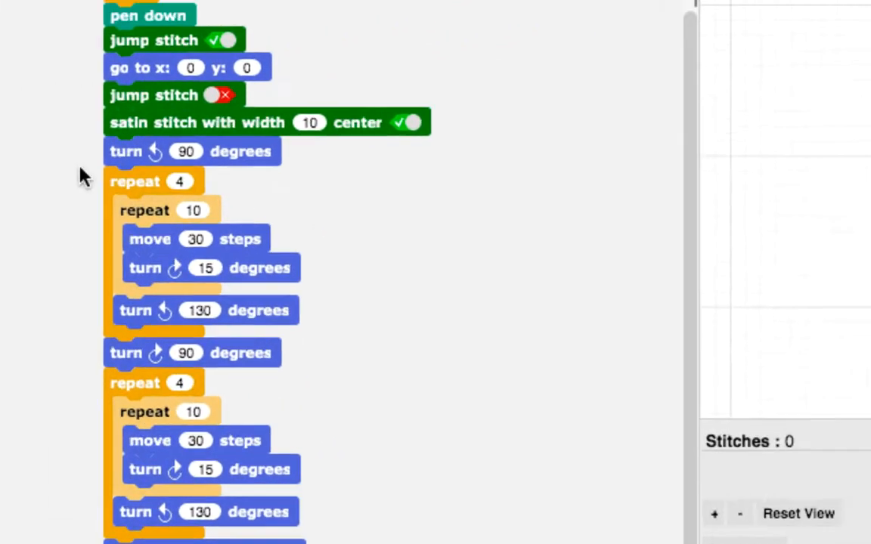
- Run the satin-stitch script to stitch the short 62-stitch curve
click(729, 41)
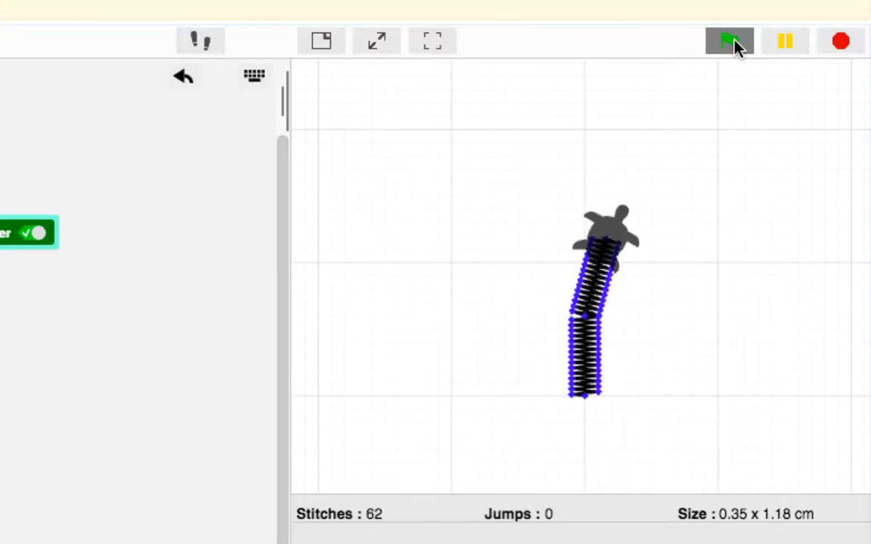
click(729, 41)
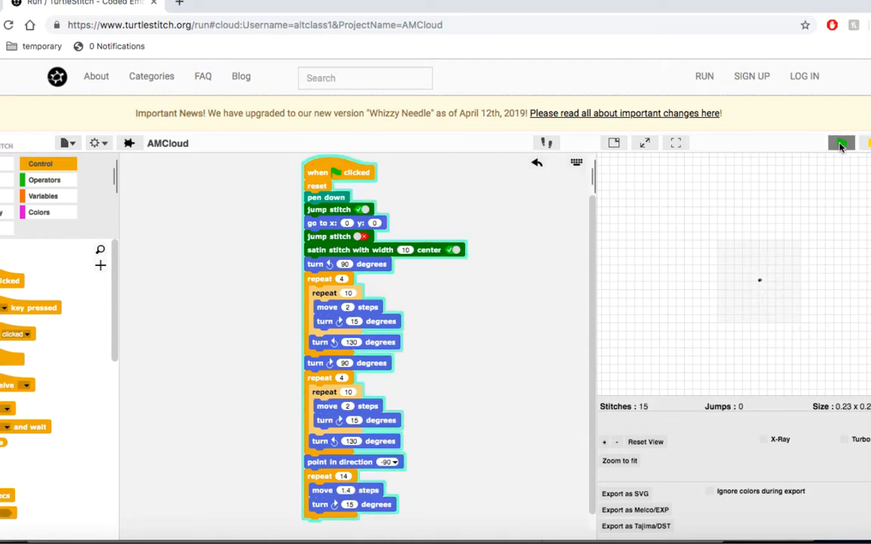
- Rerun the script with step values of 10, stitching the 282-stitch oval
click(841, 143)
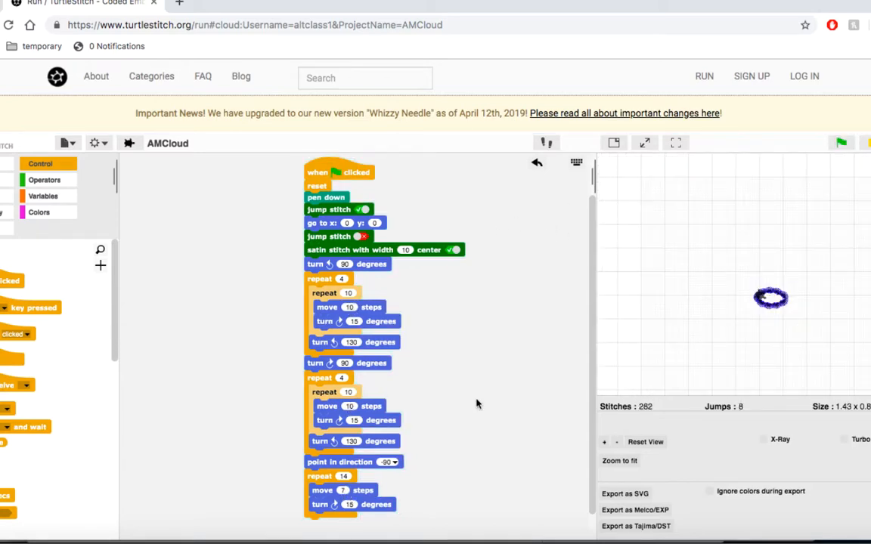
- Rerun to stitch the 1006-stitch cloud outline and show the Variables palette with 'size'
click(841, 142)
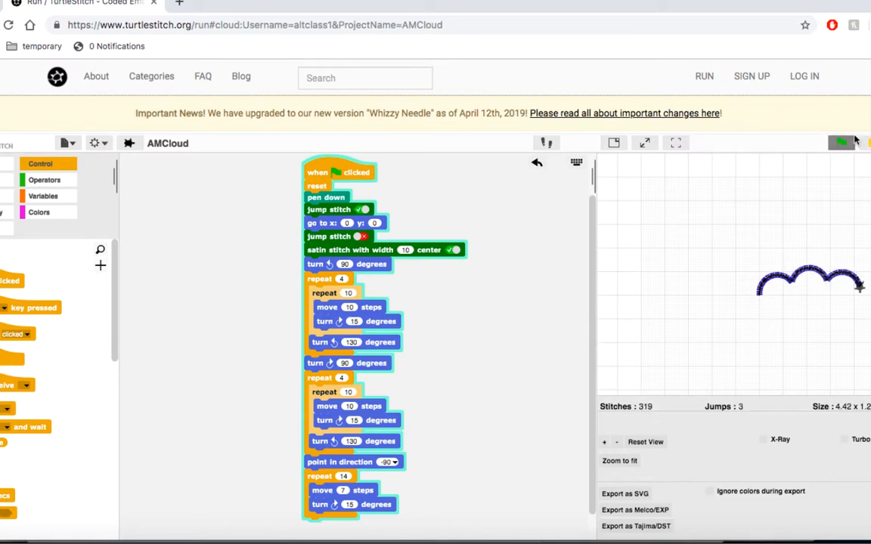
click(841, 142)
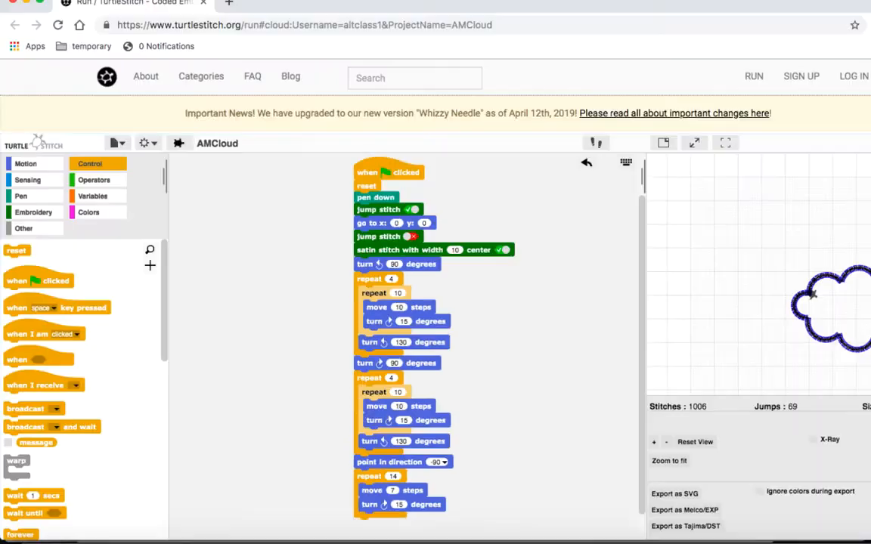
click(92, 196)
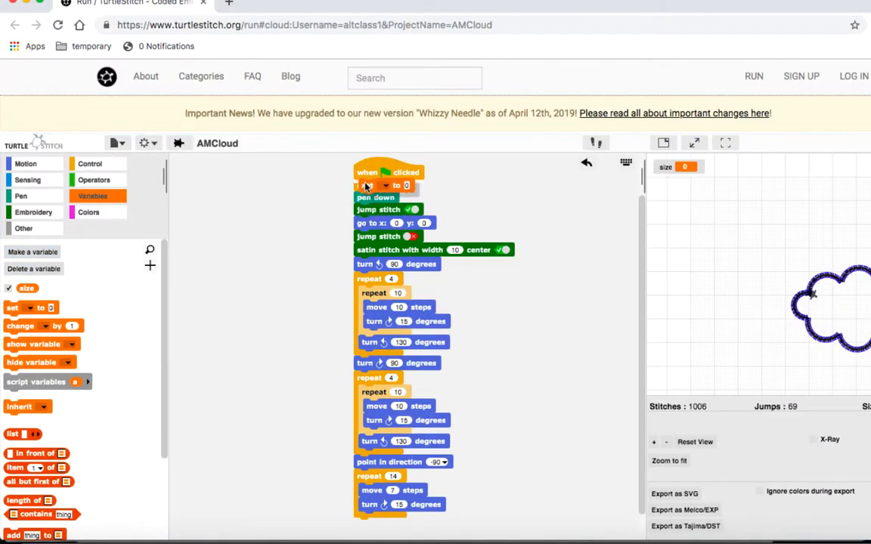